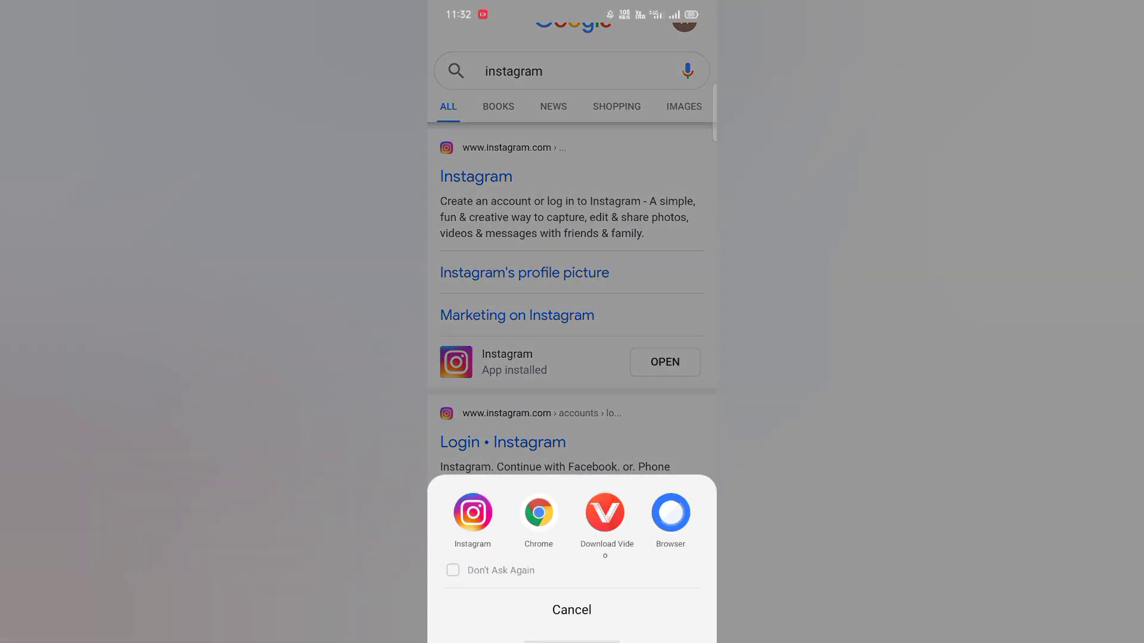
# - Open the Instagram search result in Chrome, landing on the Instagram login page
pyautogui.click(538, 512)
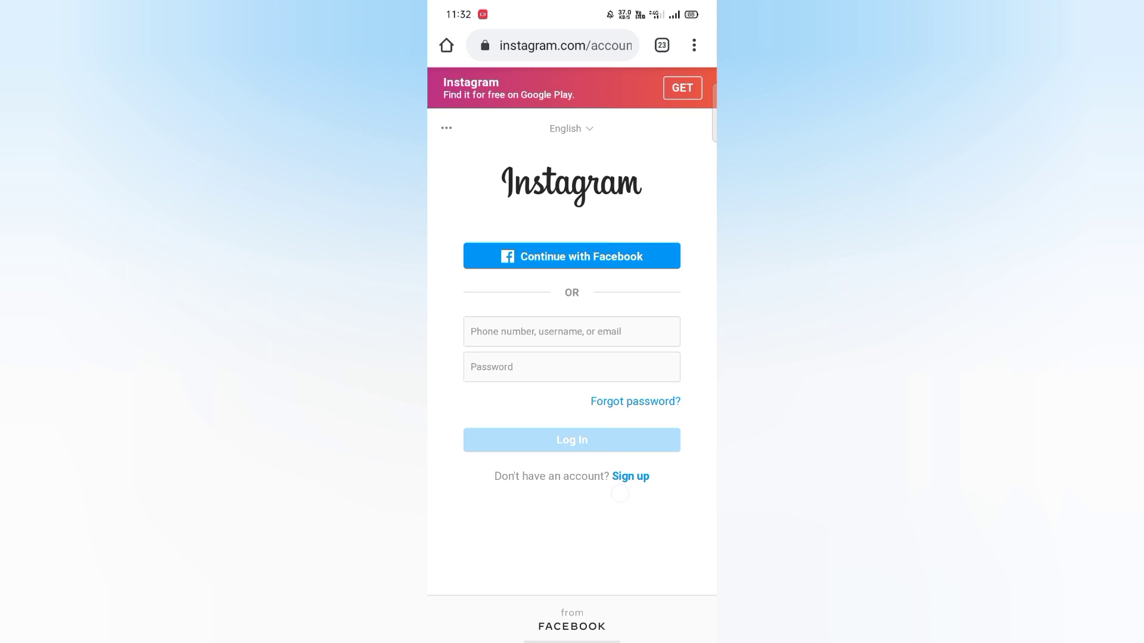
pyautogui.click(571, 332)
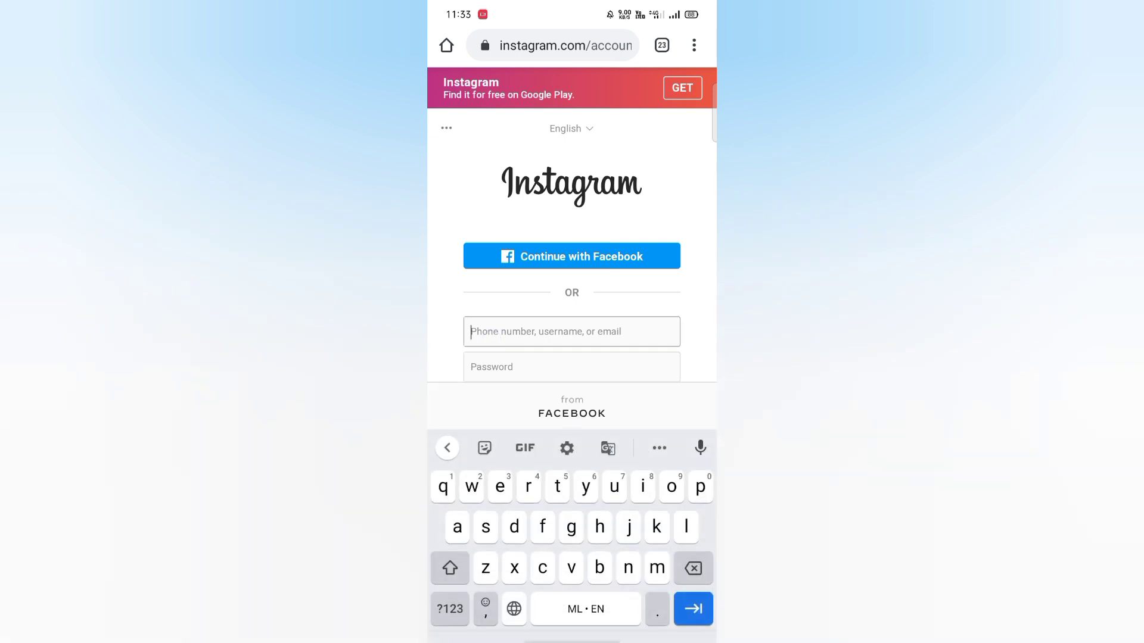
pyautogui.write('ajay')
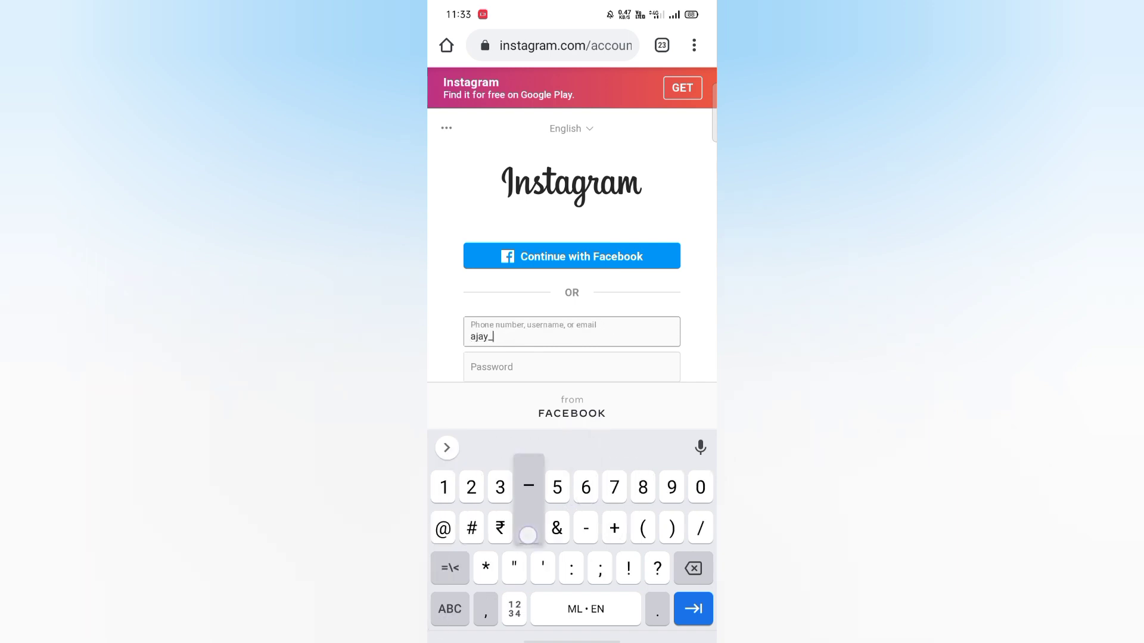
pyautogui.write('_sid_')
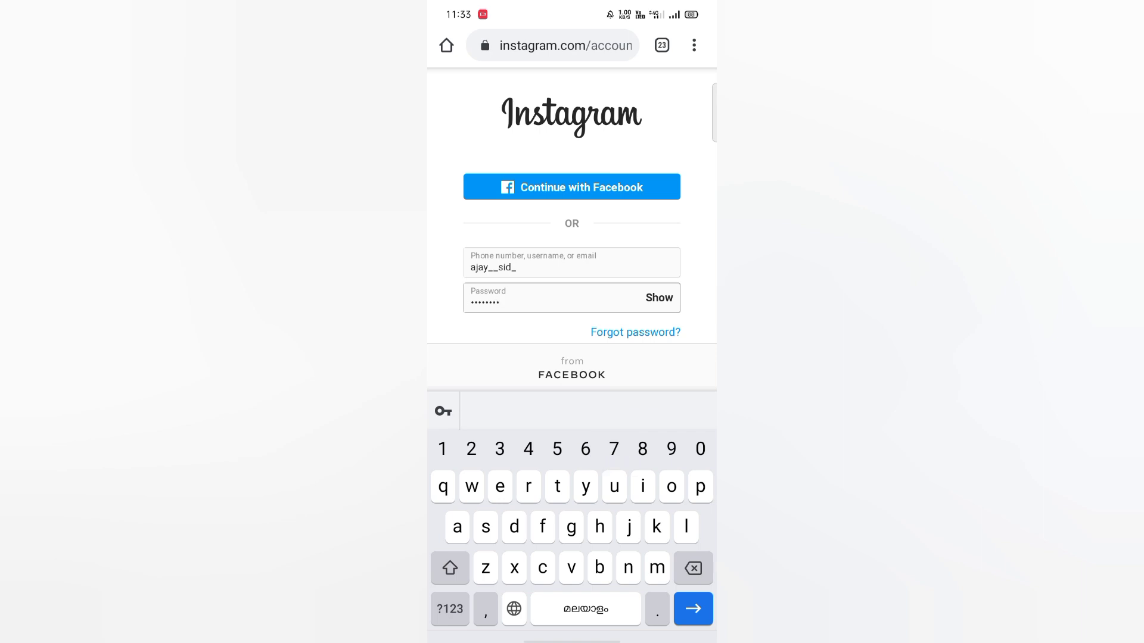
pyautogui.click(634, 333)
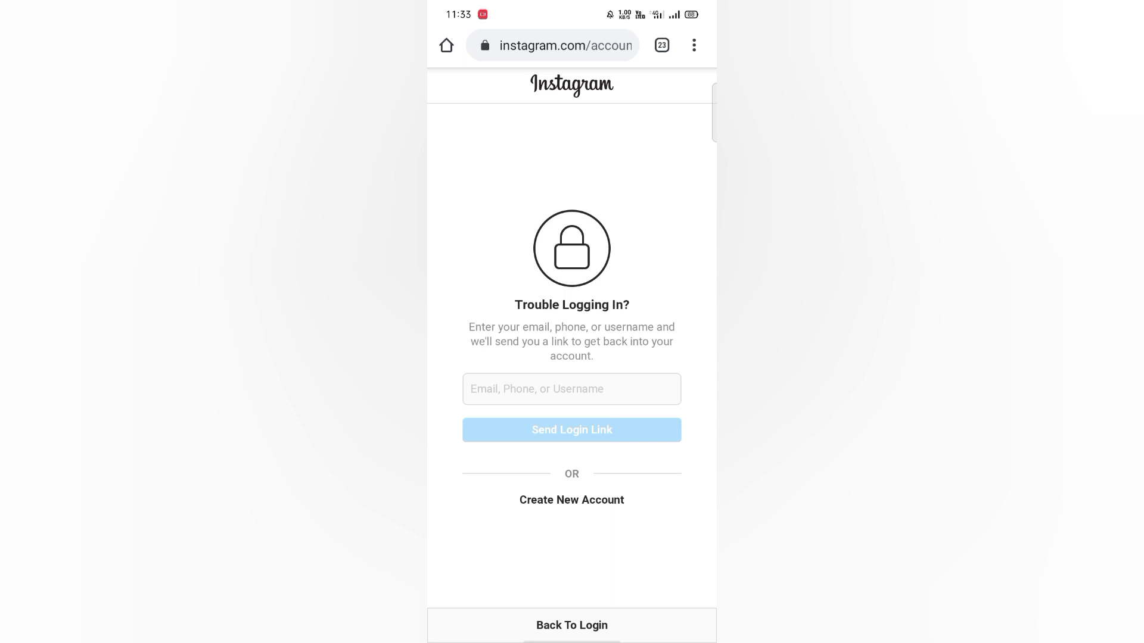
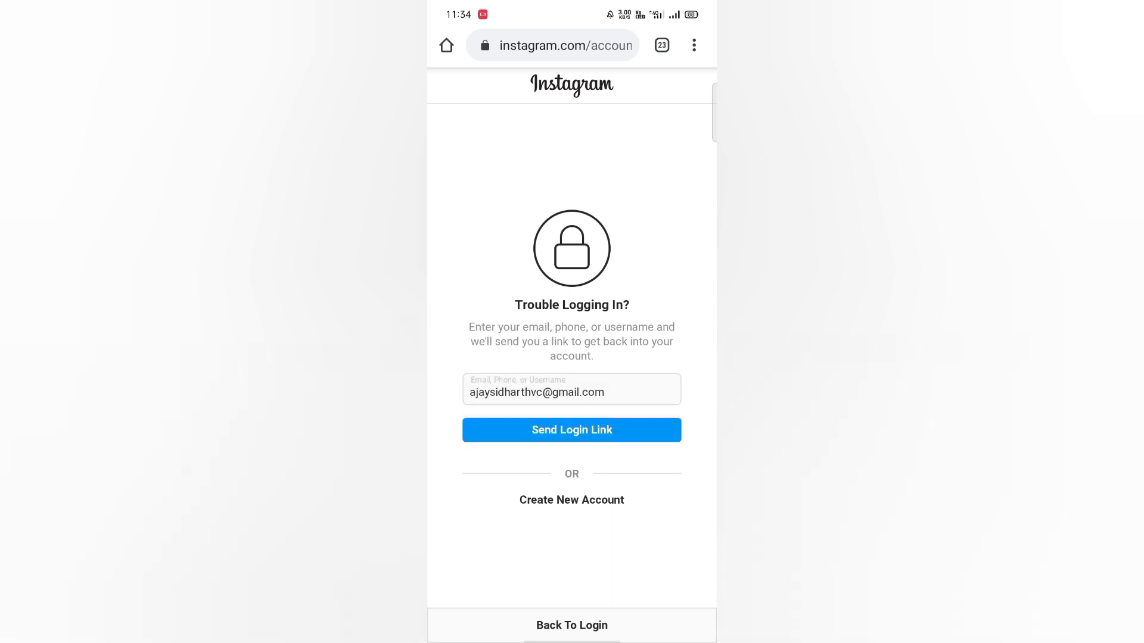
# - Send the login link, follow it from the Gmail message into the Instagram app's Change password screen
pyautogui.click(571, 430)
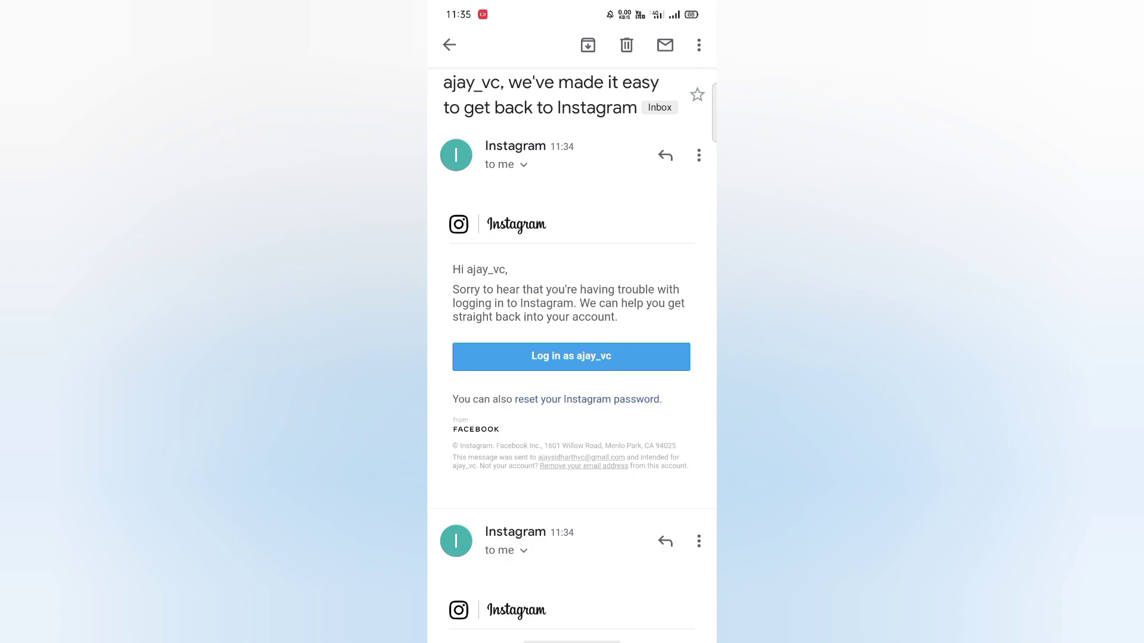
pyautogui.click(571, 357)
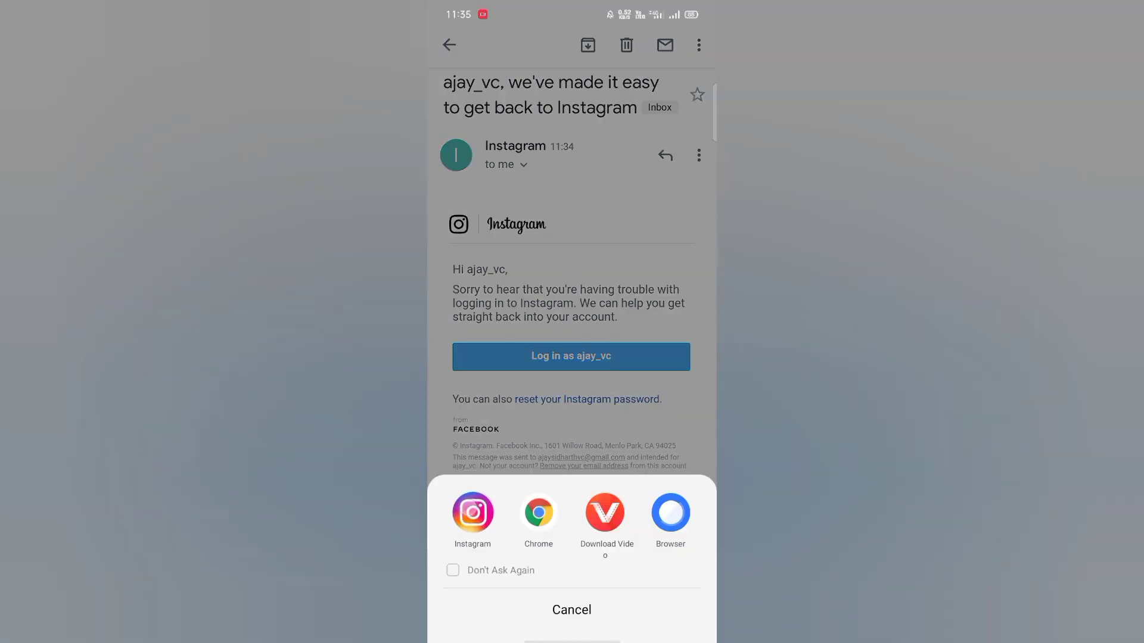
pyautogui.click(472, 513)
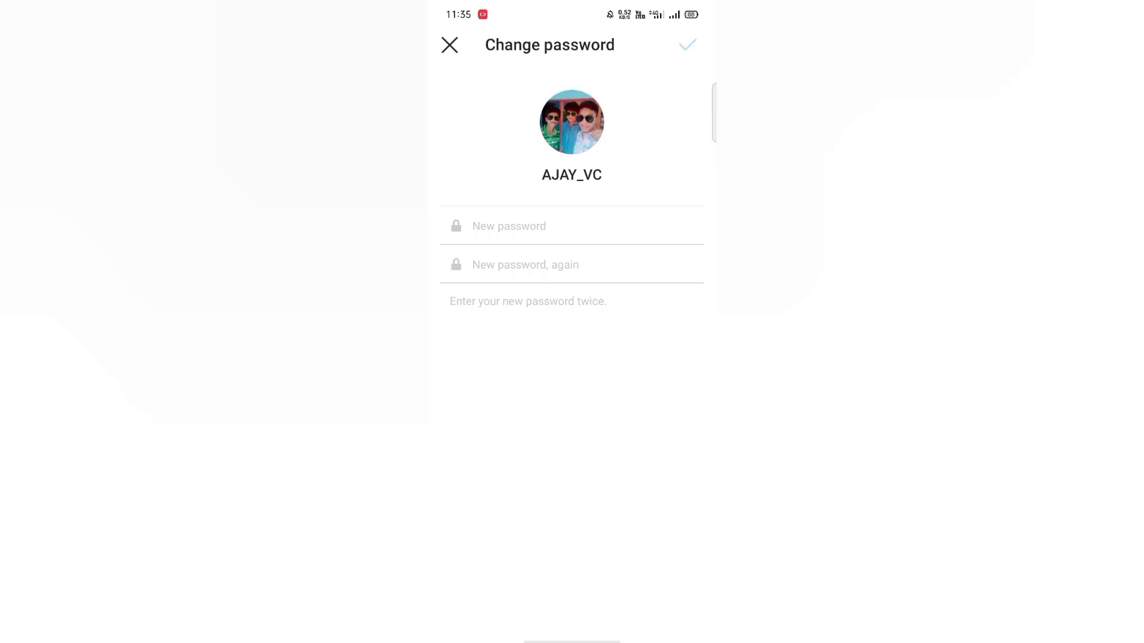